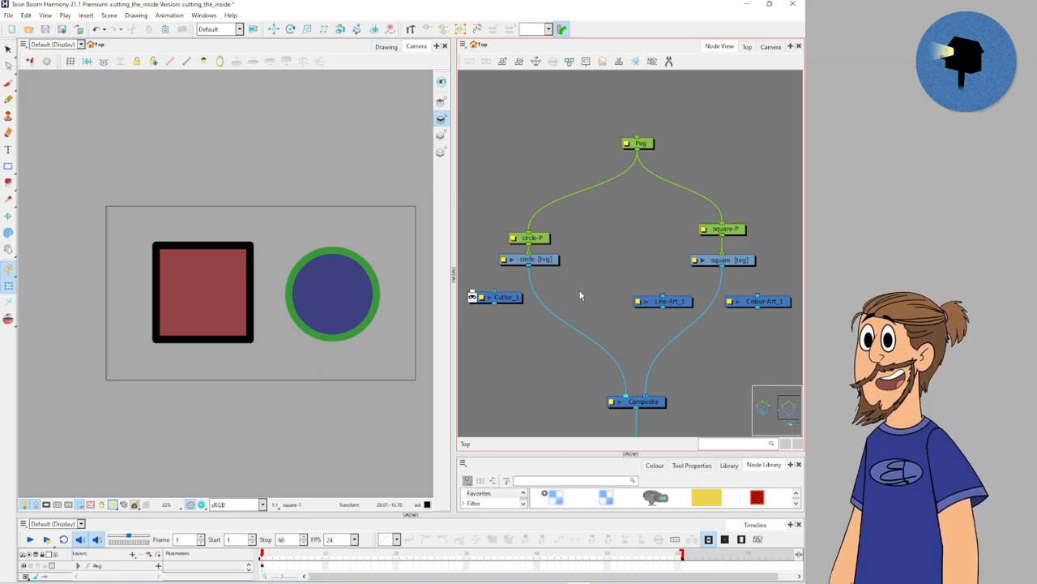
mouse_move(574, 289)
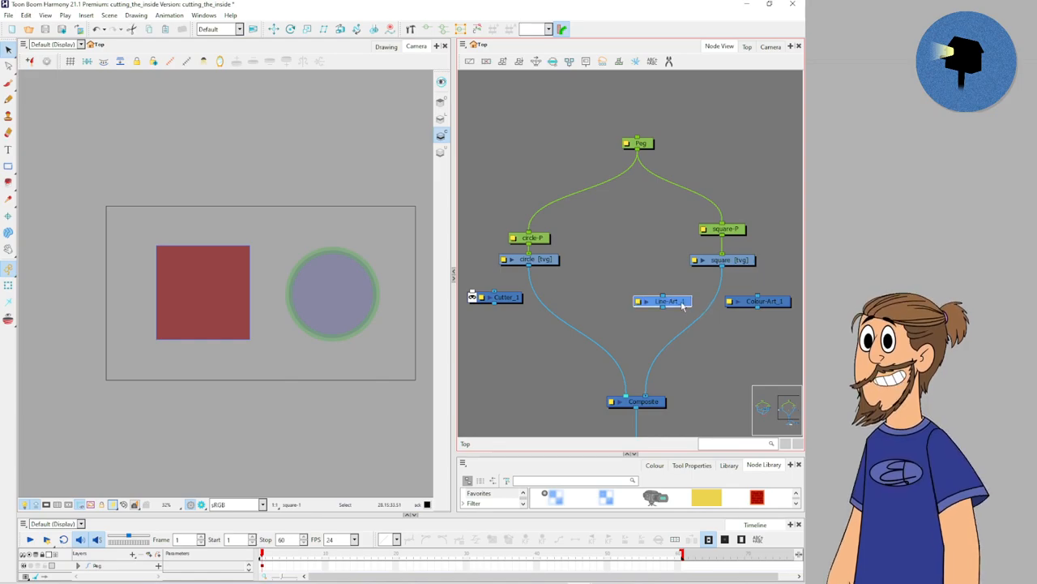
- Drag the circle left in the Camera view so it overlaps the right side of the square
left_click_drag(664, 300, 656, 308)
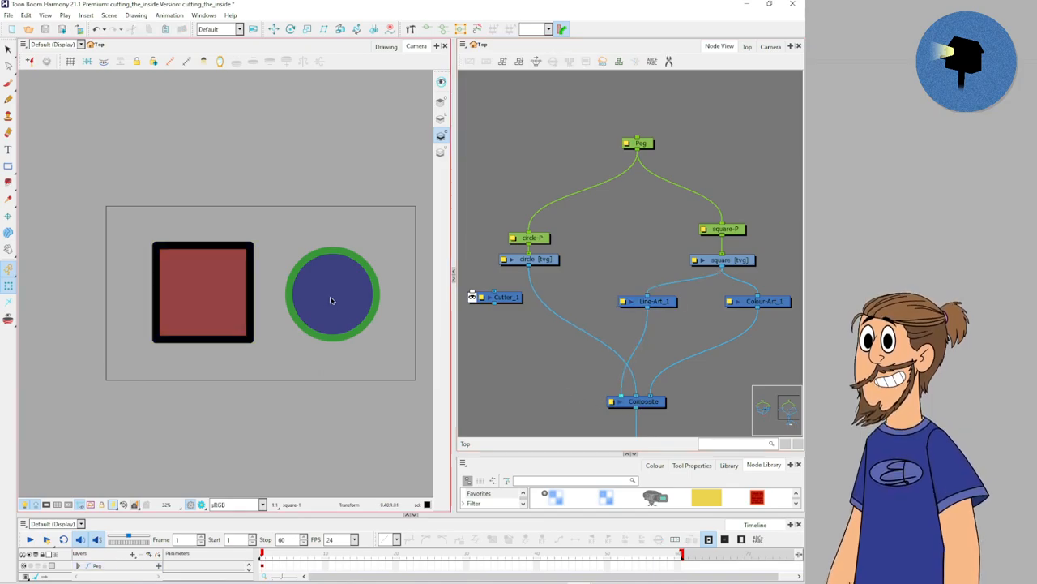
left_click_drag(331, 295, 261, 295)
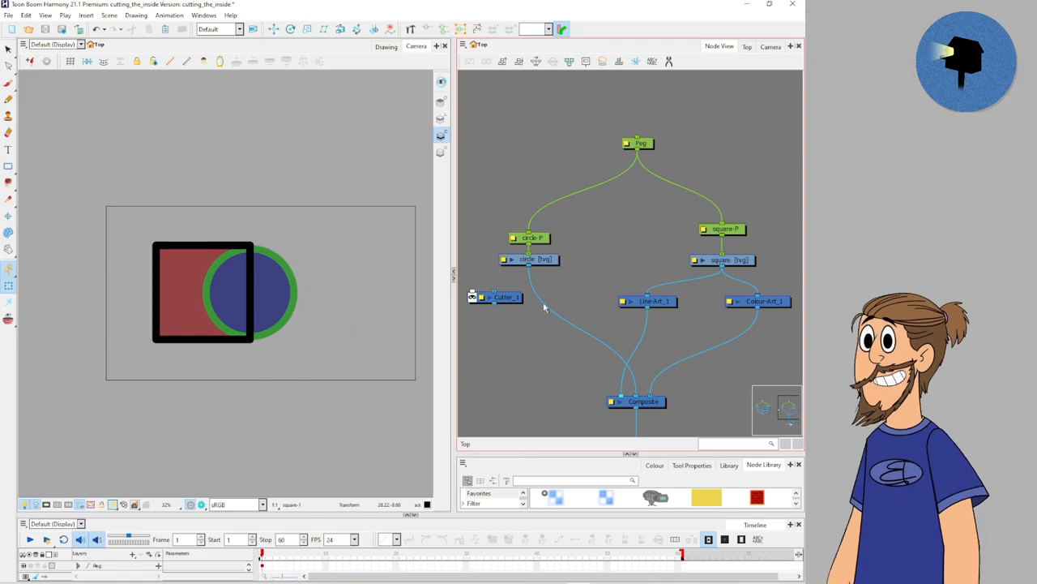
- Insert the Cutter node into the circle's branch and enable its Inverted option
left_click(504, 297)
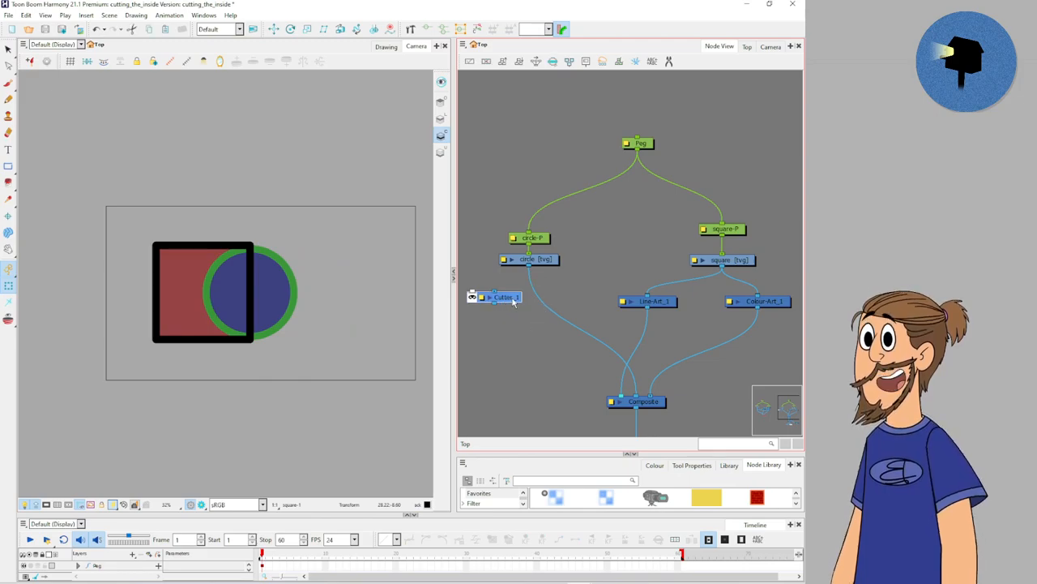
left_click_drag(503, 297, 565, 323)
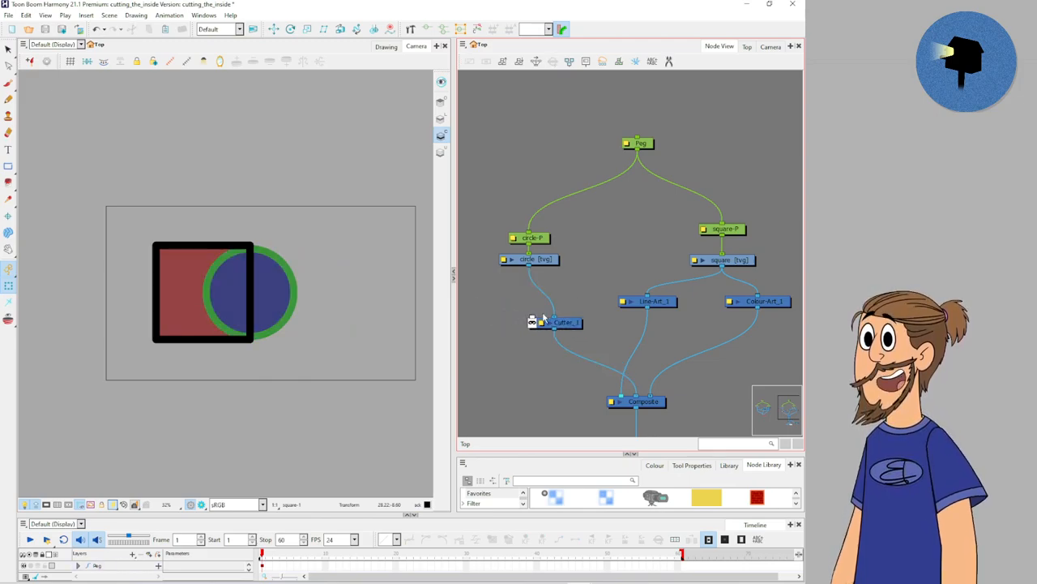
double_click(558, 321)
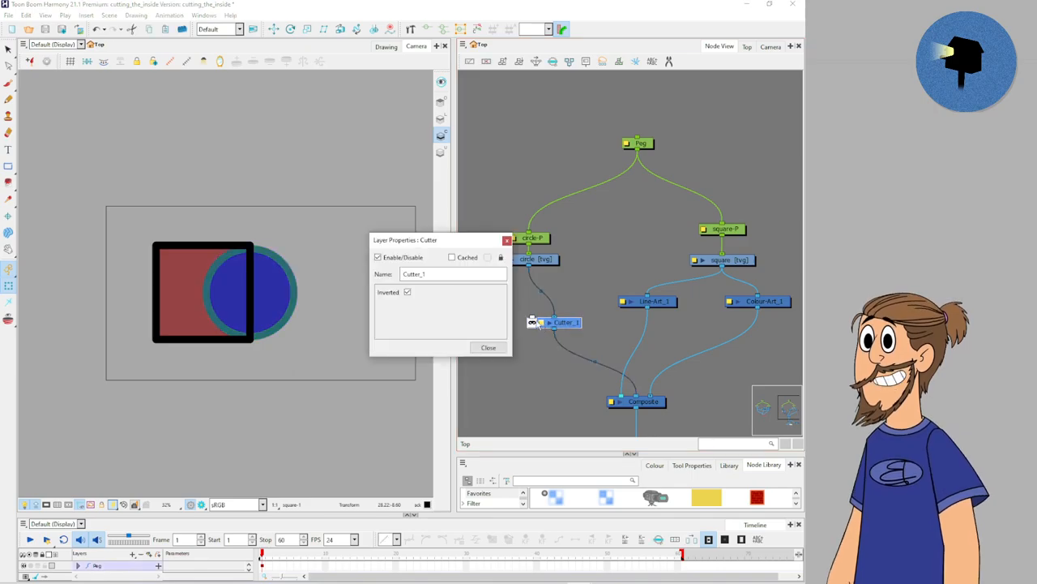
left_click(406, 292)
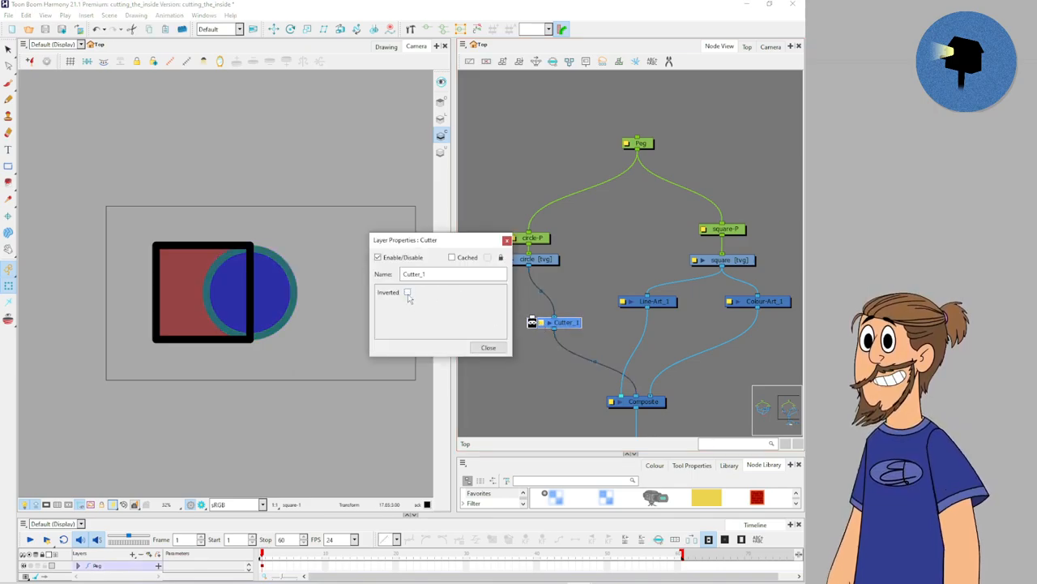
left_click(488, 346)
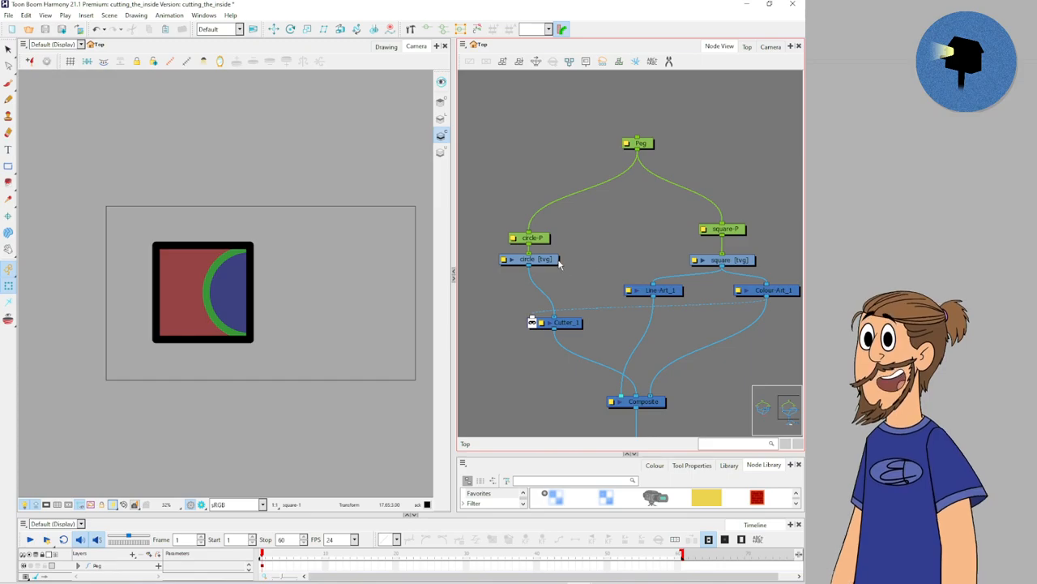
- Select the circle's drawing and drag it to sit centred within the square
left_click(532, 237)
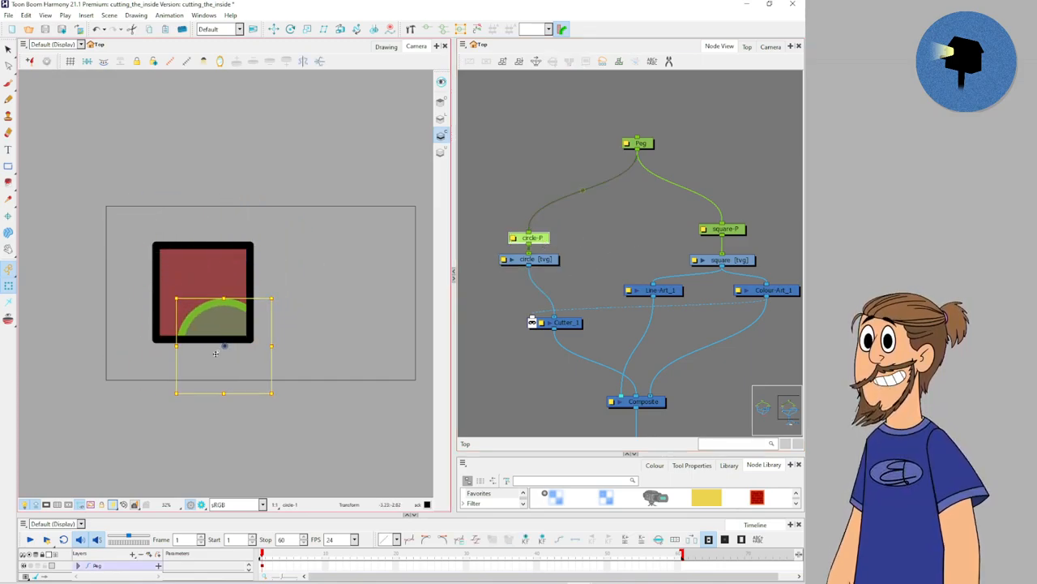
left_click_drag(224, 348, 201, 305)
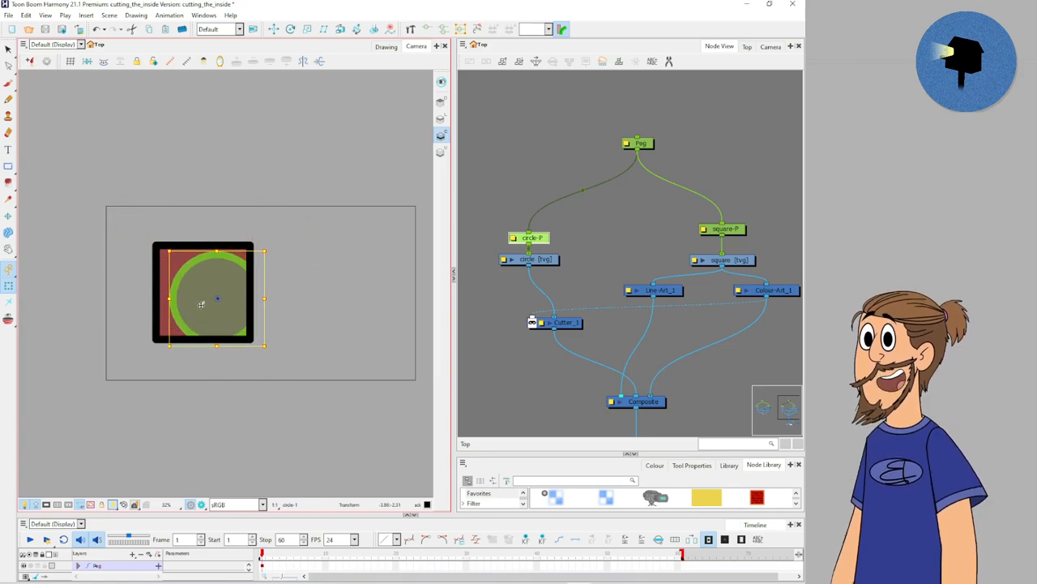